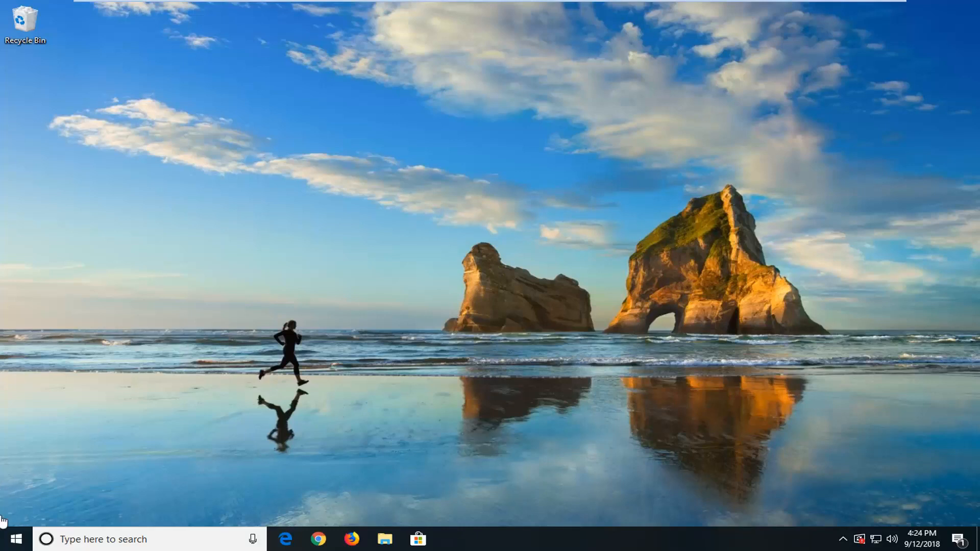
Open the Start menu from the taskbar Start button.
click(13, 539)
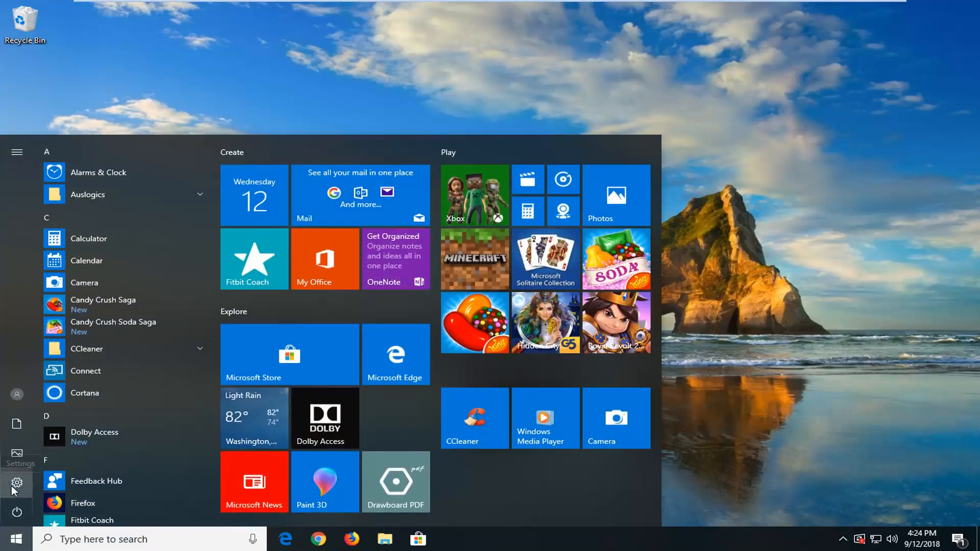
Open Windows Settings and go to the Privacy category's General page.
click(17, 485)
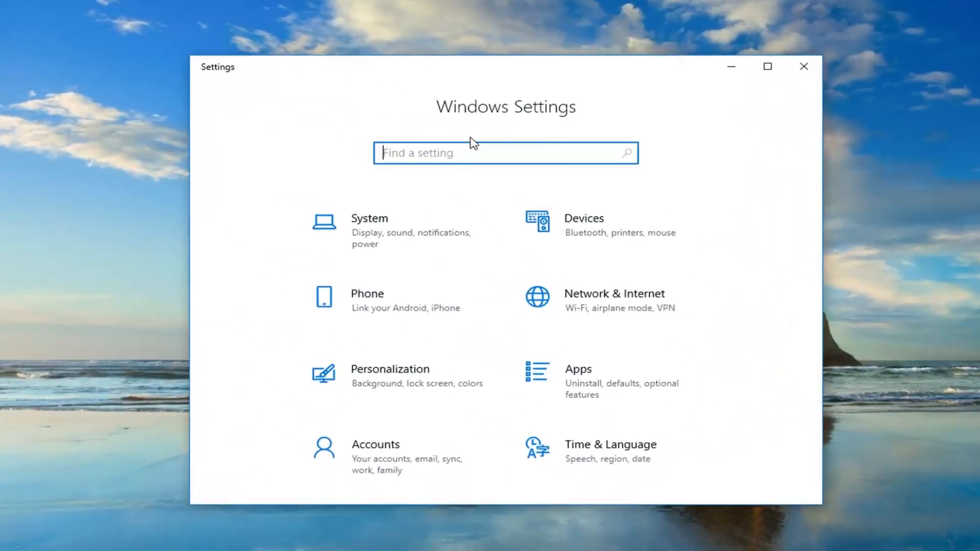
scroll(down, 3)
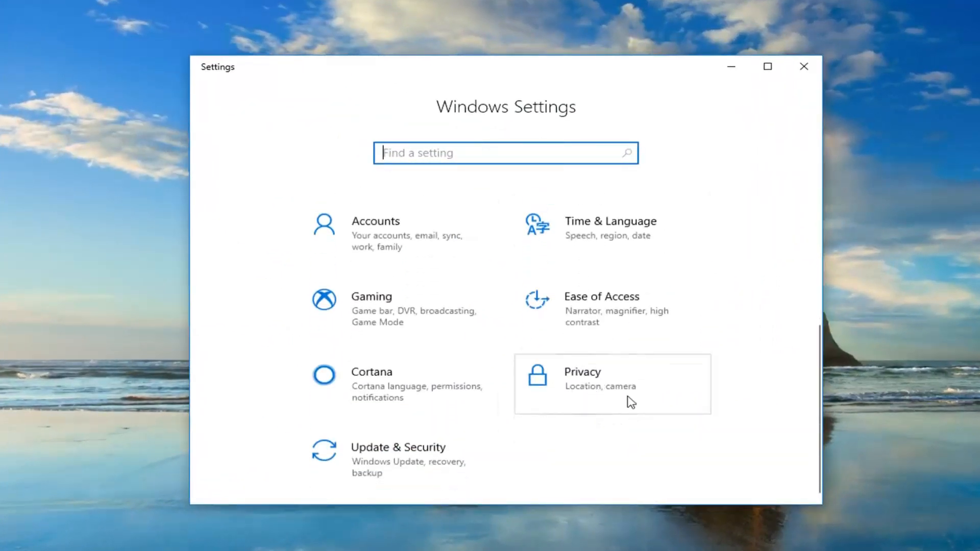
click(611, 383)
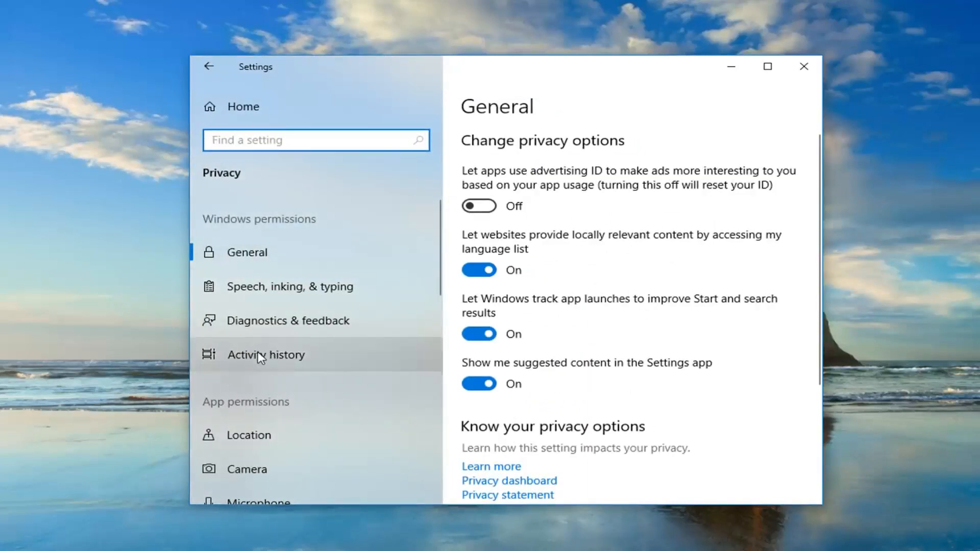
On the Activity history page, uncheck 'Let Windows collect my activities from this PC'.
click(265, 354)
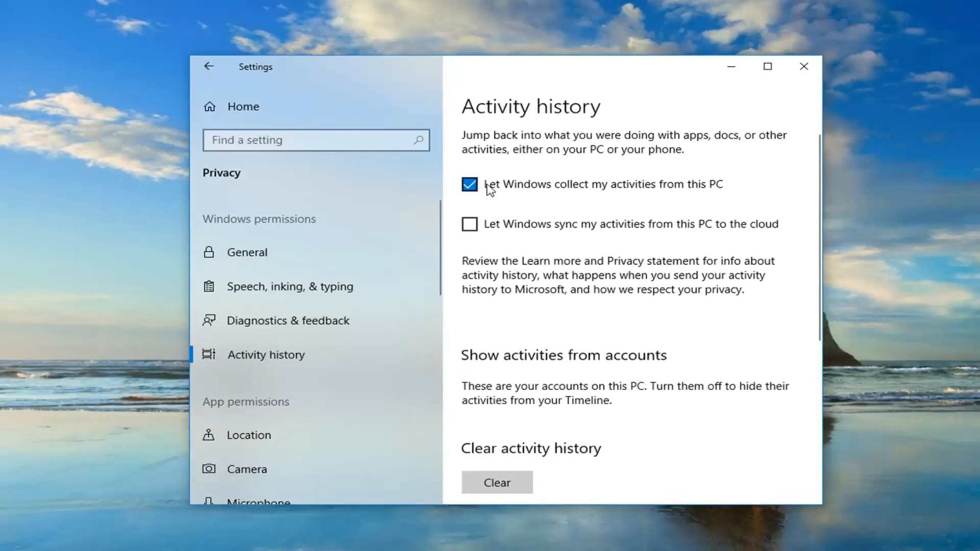
mouse_move(662, 193)
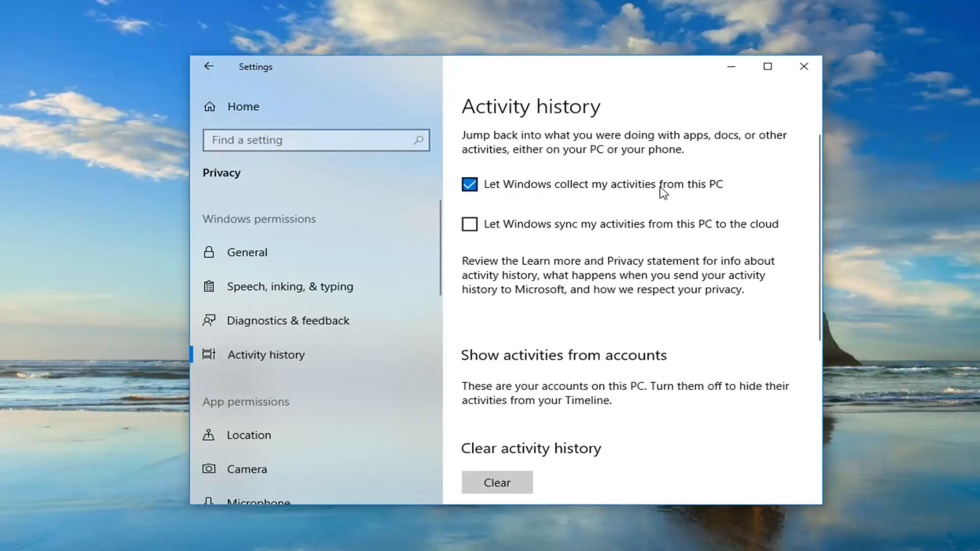
click(469, 184)
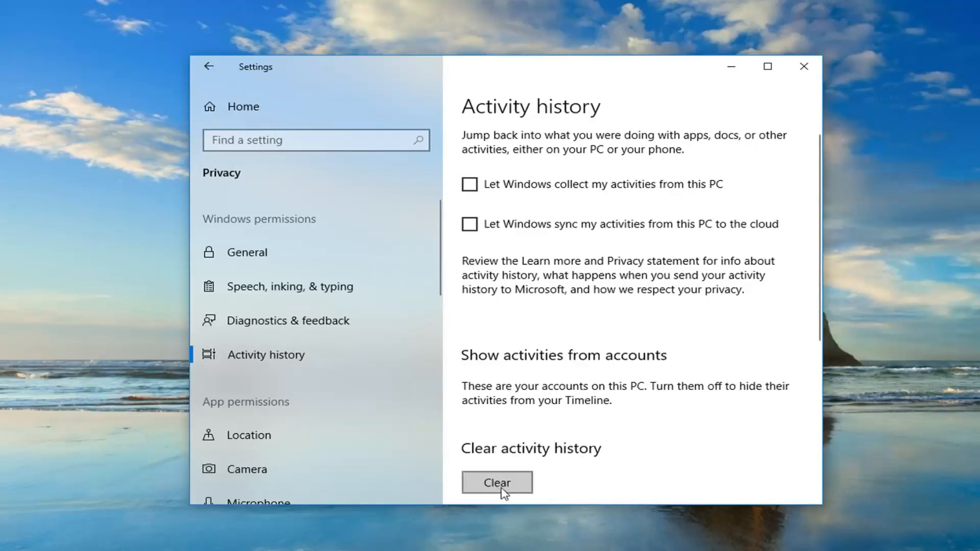
Clear and confirm all activity history until the check mark appears, then close Settings.
click(497, 482)
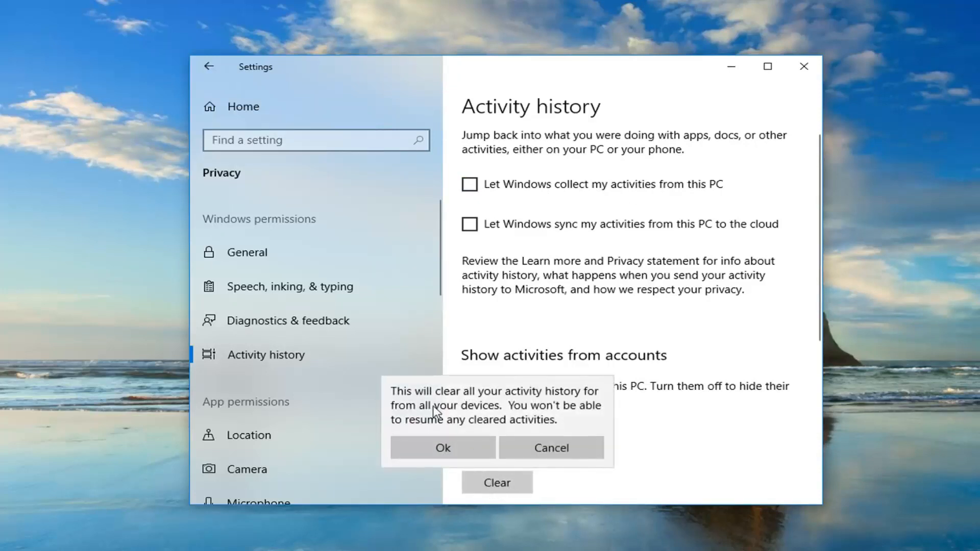
mouse_move(522, 413)
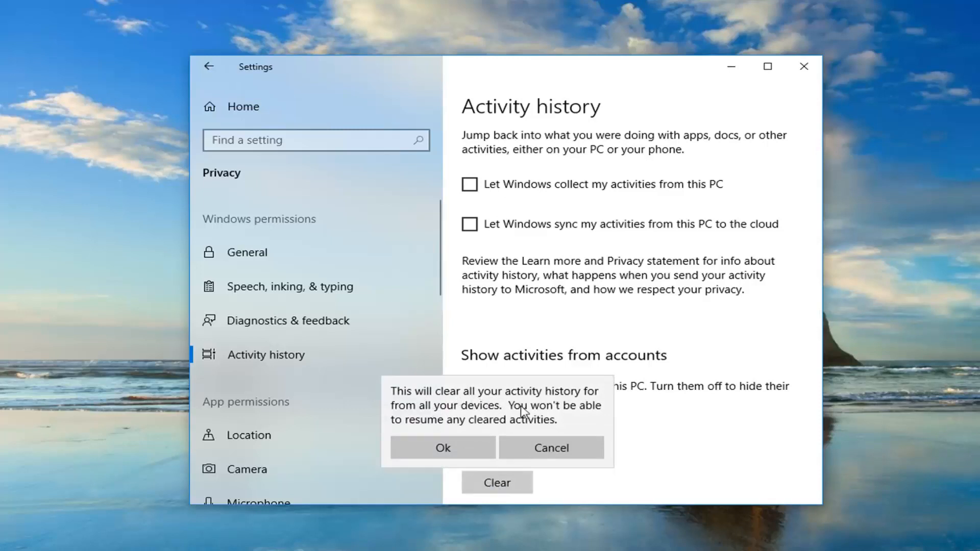
mouse_move(500, 417)
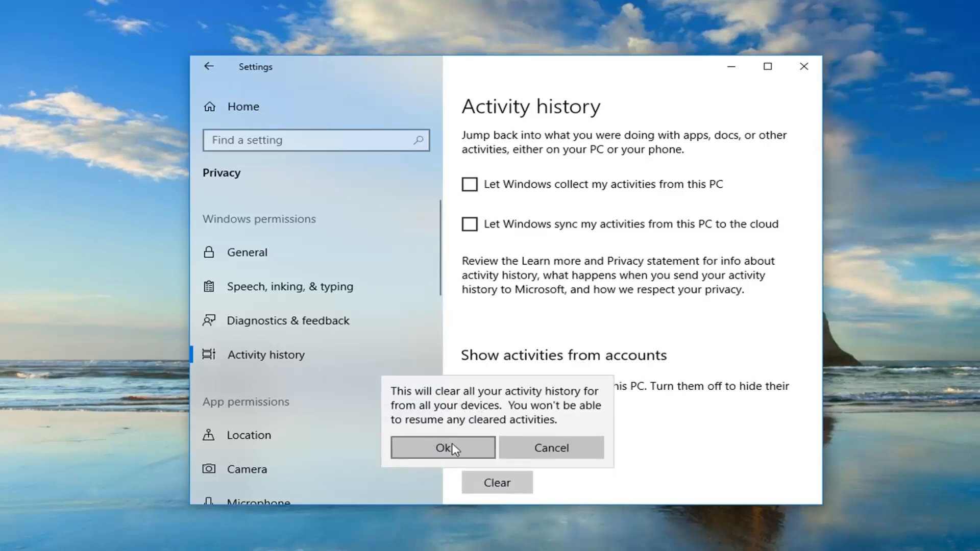
click(442, 448)
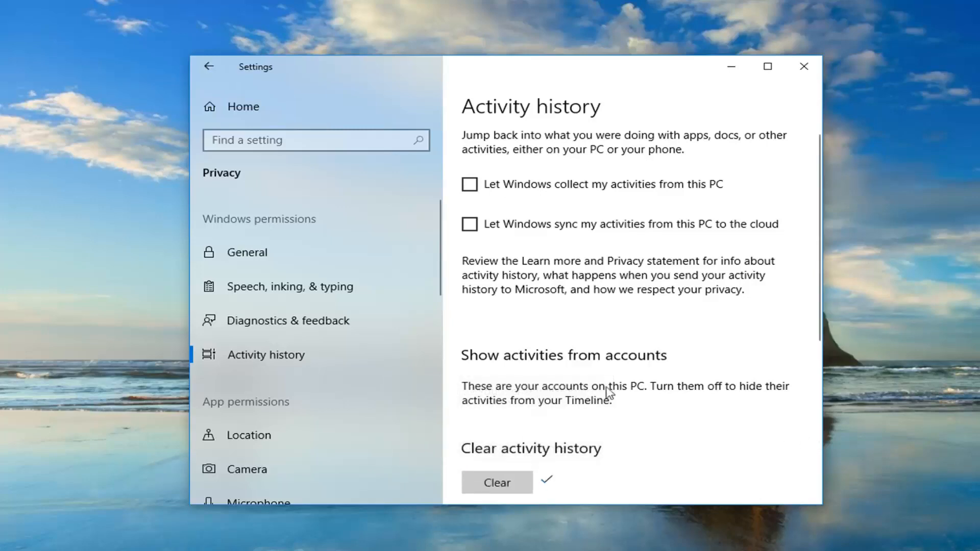
scroll(down, 3)
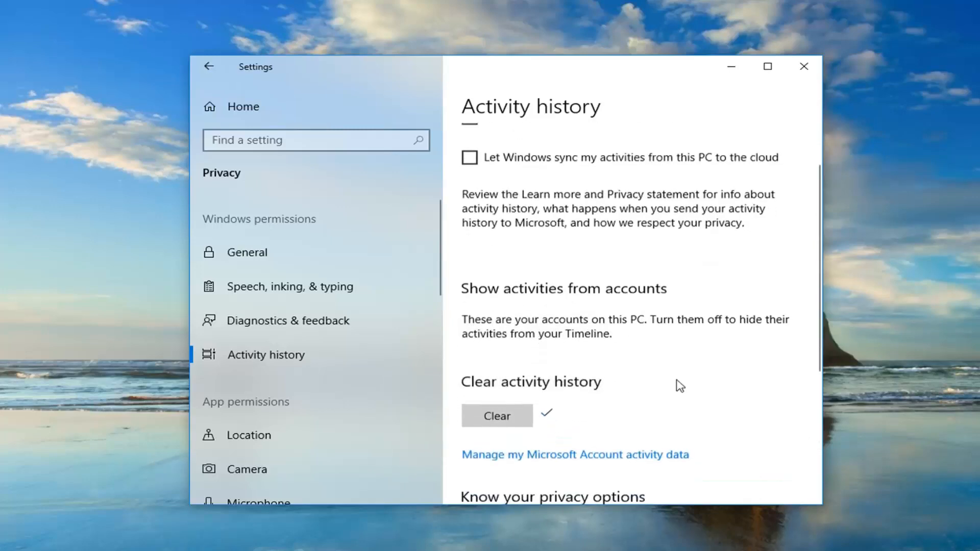
click(803, 66)
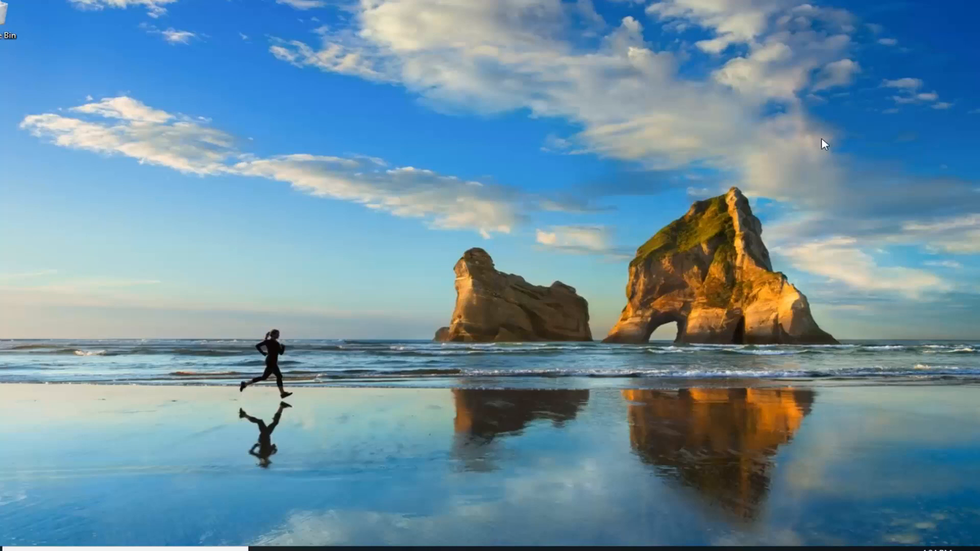